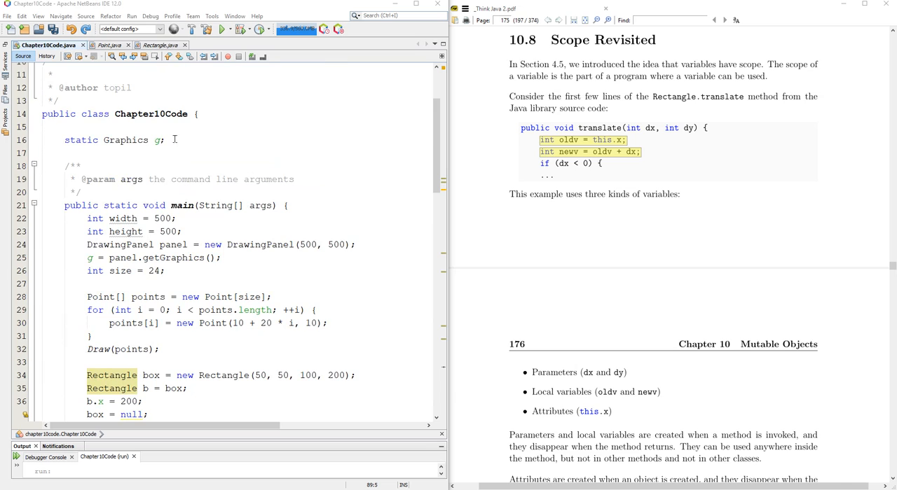
Open java.awt.Rectangle's source and scroll down to the translate method
triple_click(114, 139)
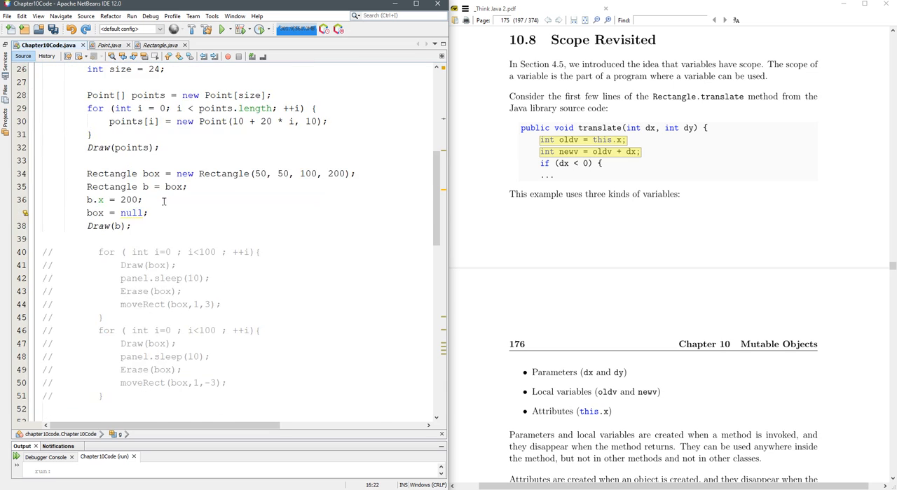
scroll("down", 3)
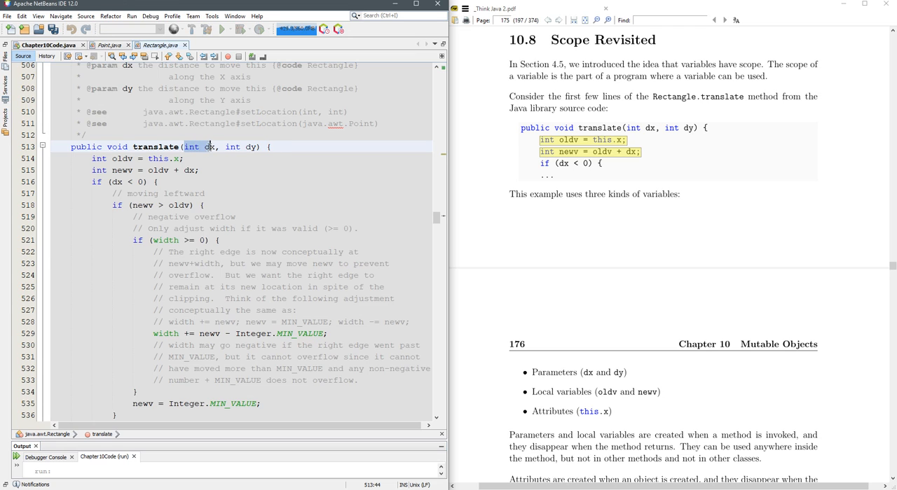
Select the dx parameter in translate's signature to highlight its uses
left_click(213, 147)
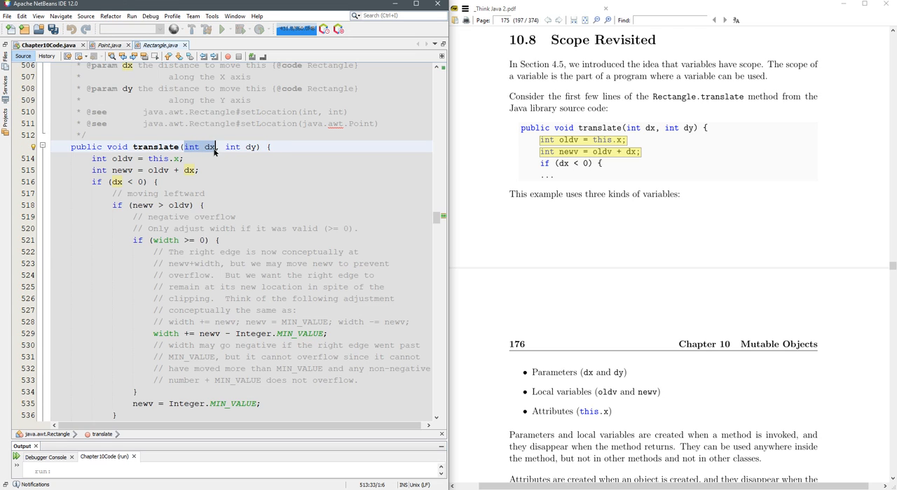
mouse_move(212, 151)
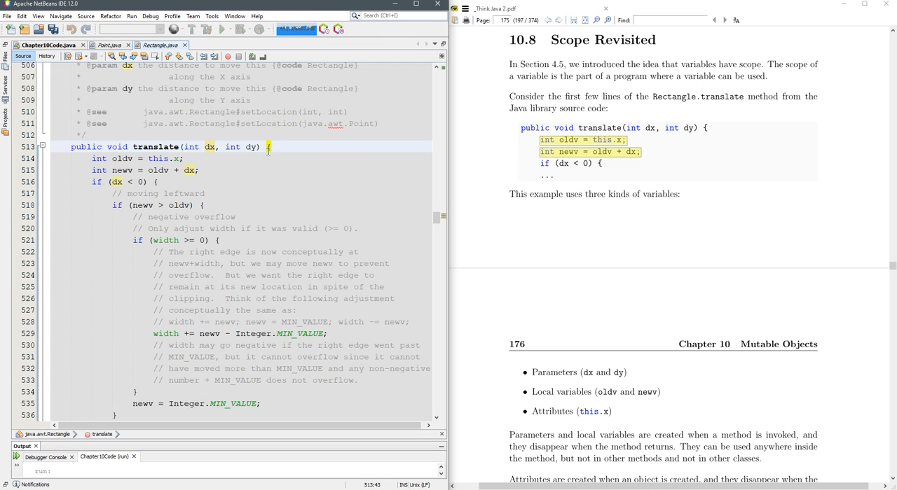
scroll("down", 3)
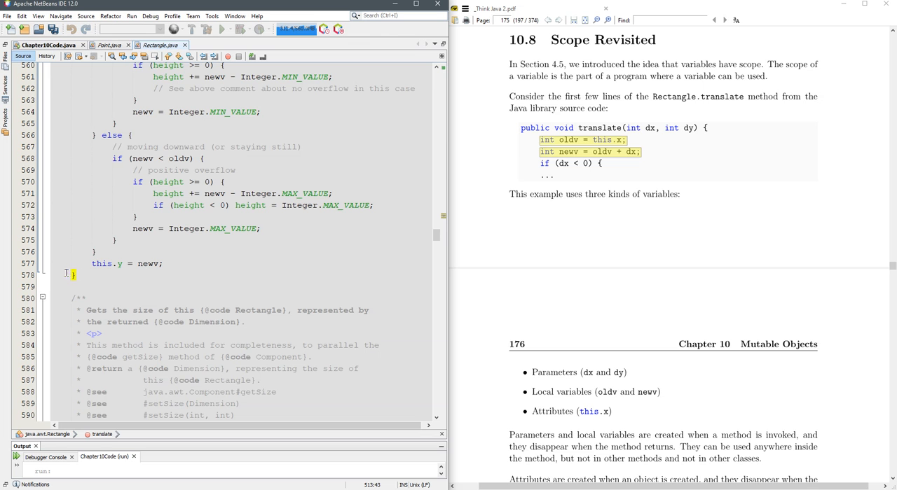
mouse_move(144, 280)
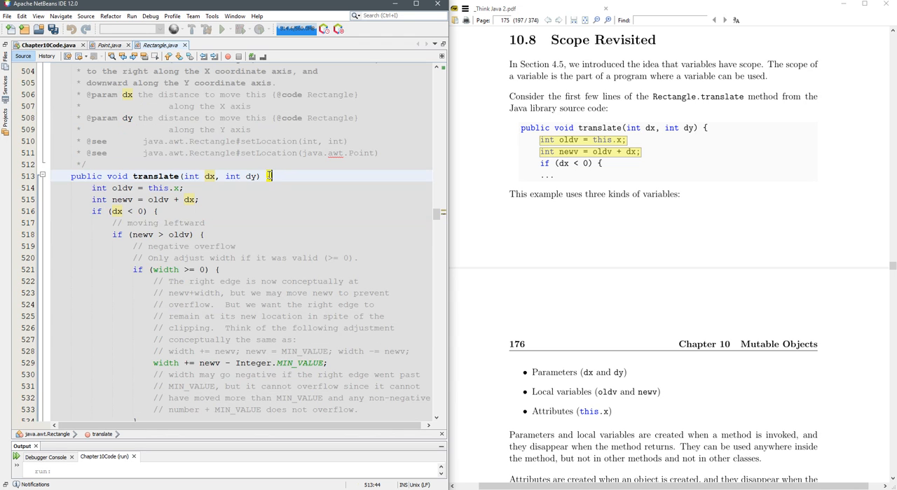
scroll("down", 3)
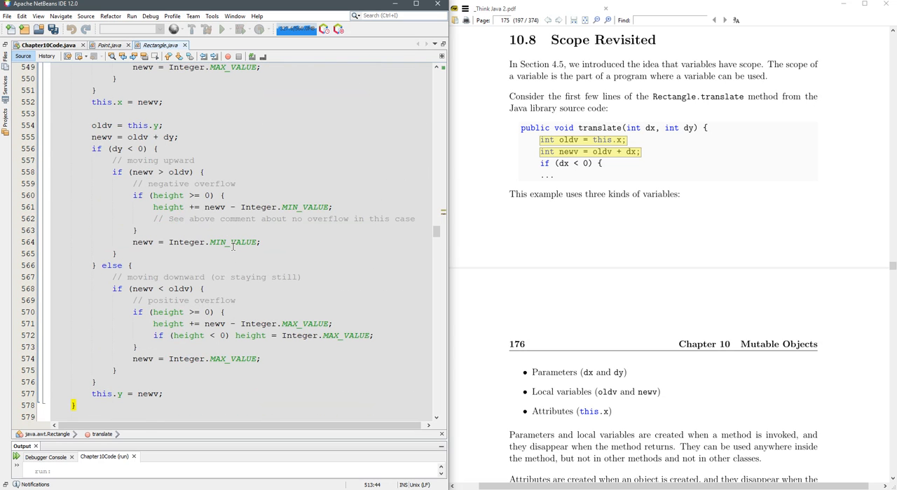
scroll("down", 3)
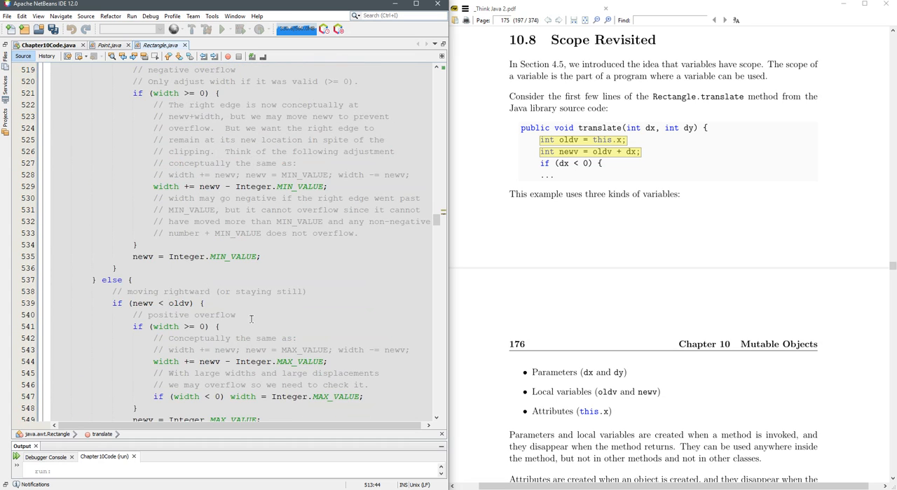
scroll("down", 3)
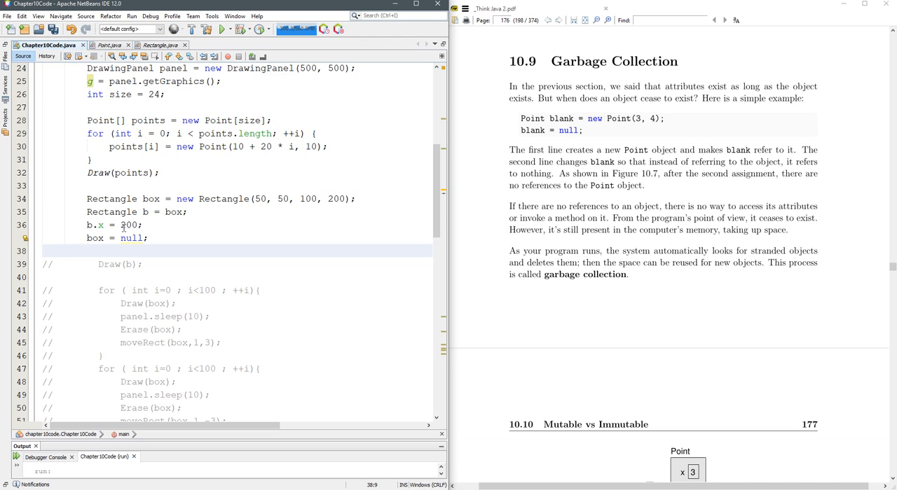
Add the statement b = null; on line 38 of main
type("b=")
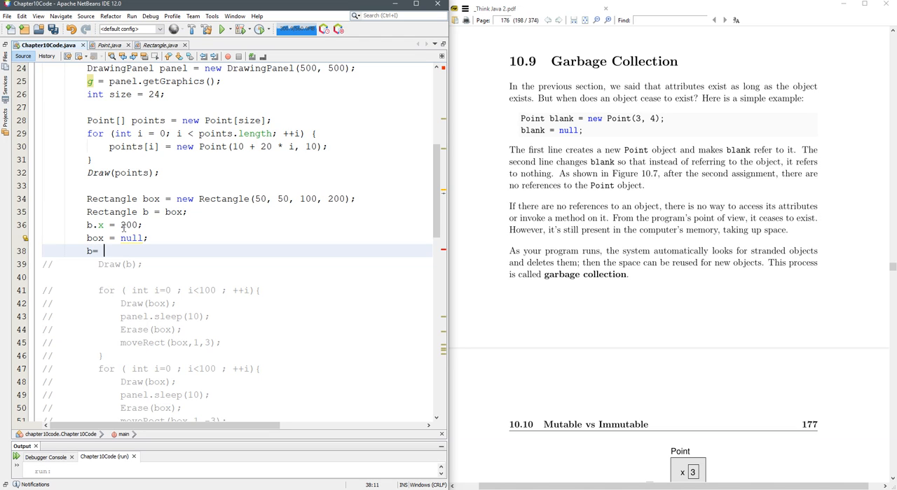
type("null;")
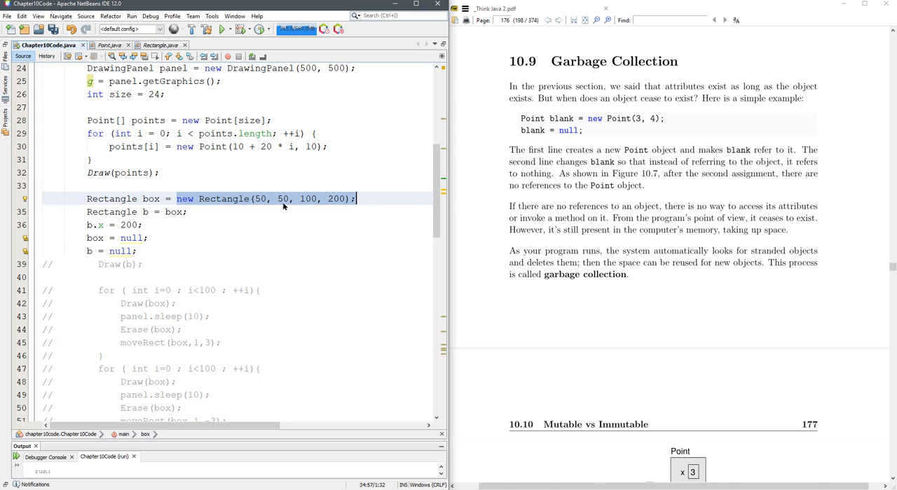
mouse_move(183, 264)
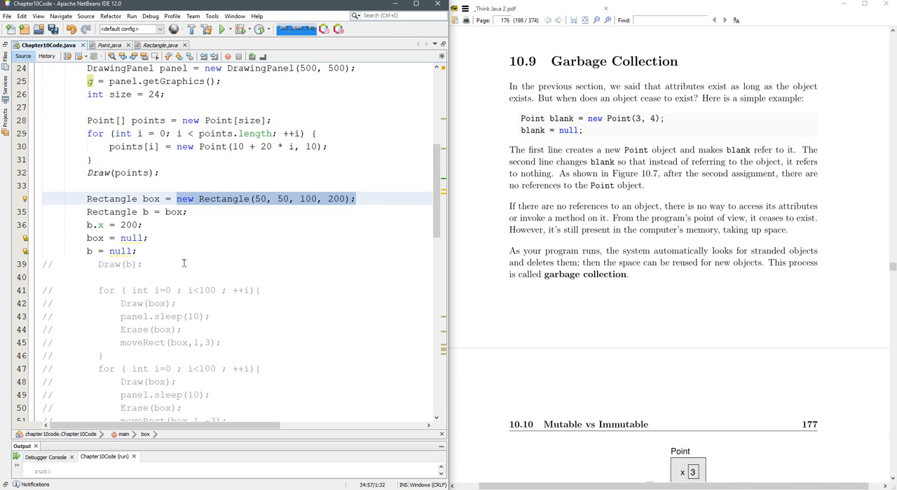